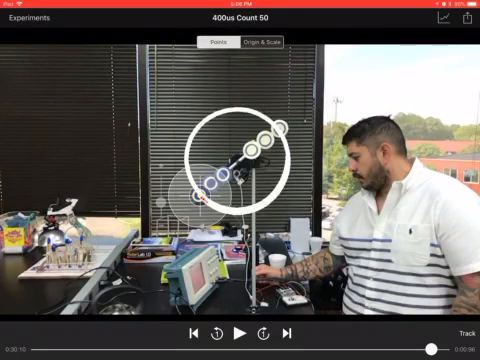
Share the tracked motion data from Vernier Video Physics to Graphical Analysis.
click(468, 20)
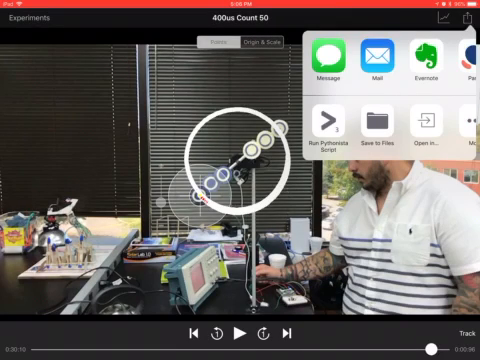
scroll(left, 3)
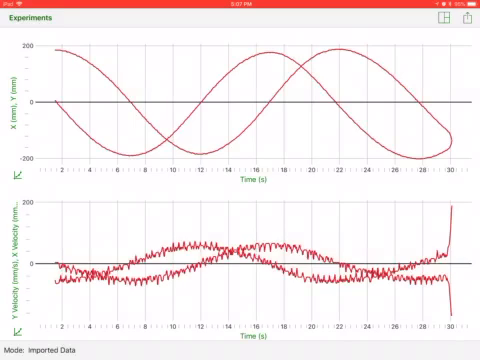
Show the imported time, X, Y and velocity data as a table-only view.
click(436, 20)
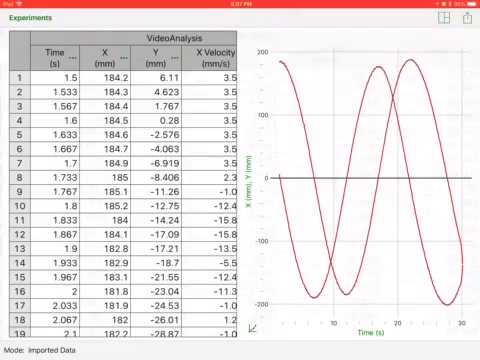
click(462, 20)
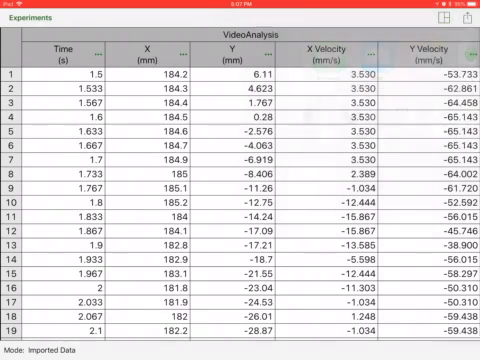
Start saving '400us-Count-50 copy' and browse the Dropbox folder list.
click(470, 18)
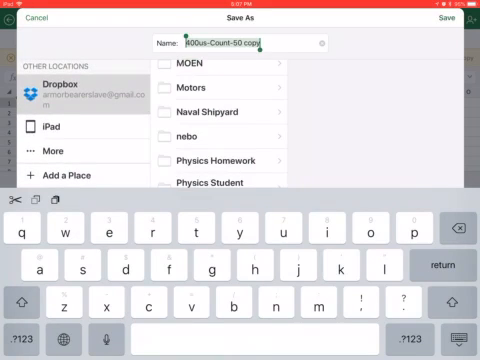
scroll(down, 3)
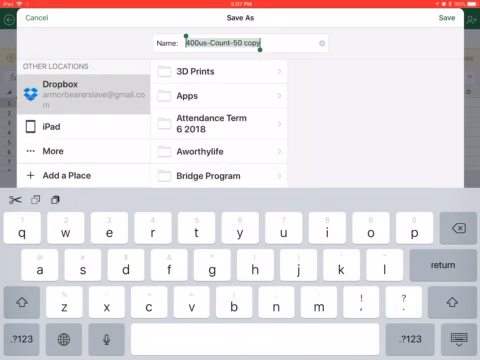
scroll(down, 3)
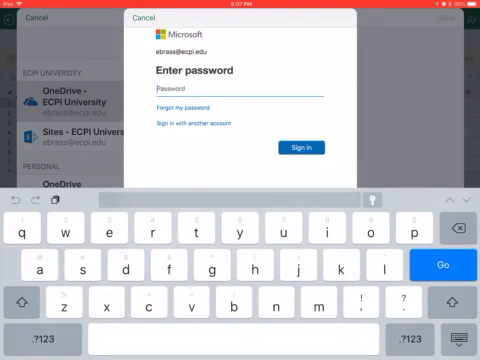
Shorten the name to '400us-Count-50' and browse to Dropbox's Physics Term 8 2018 folder.
text(A)
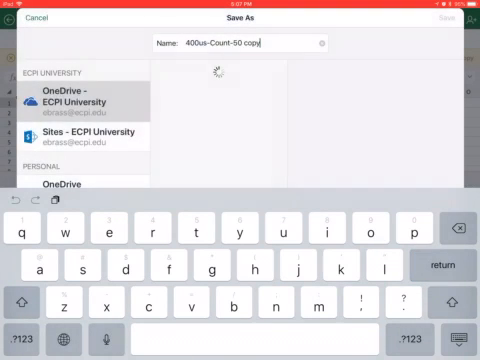
scroll(down, 3)
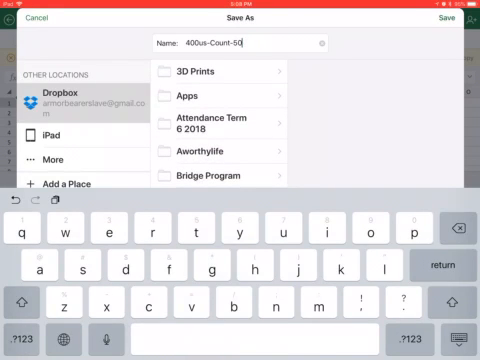
scroll(down, 3)
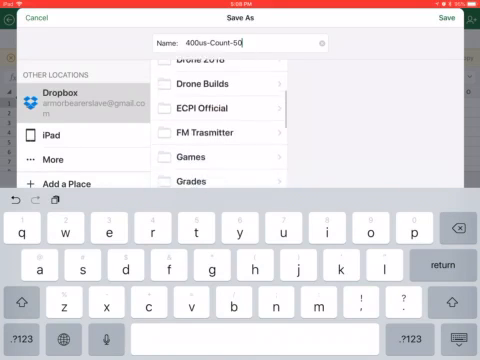
scroll(down, 3)
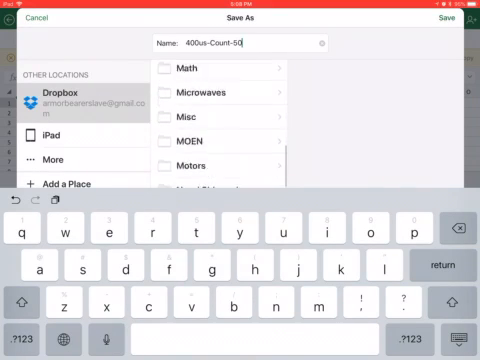
scroll(down, 3)
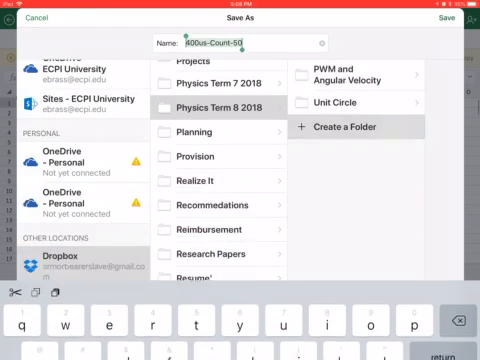
Create a folder named 'PWM, Raw Count, and Angular Velocity' in Physics Term 8 2018.
click(354, 126)
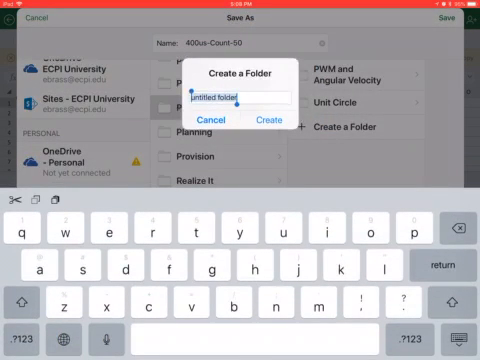
click(33, 299)
text(PWM)
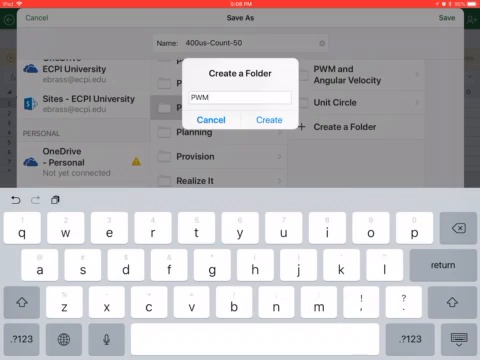
text(, Raw)
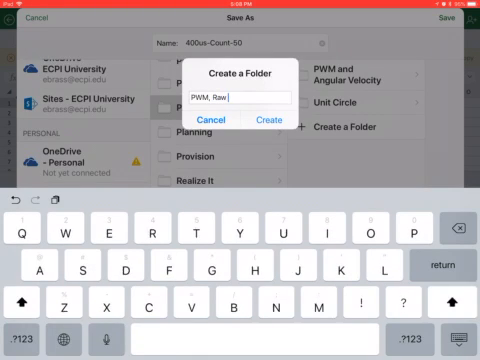
text(Count)
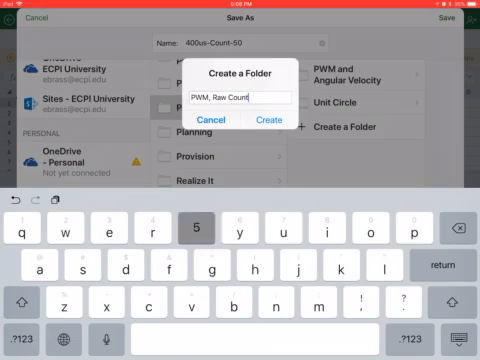
text(,)
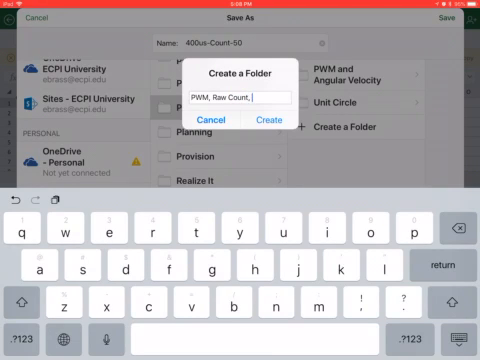
text(and A)
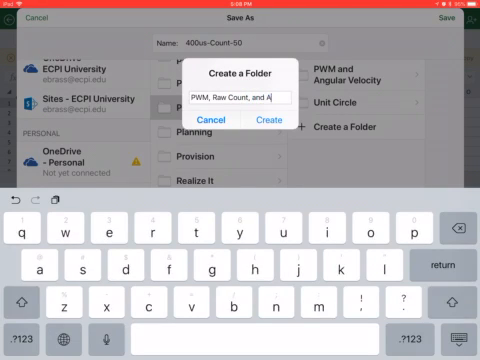
text(ngular Velocity)
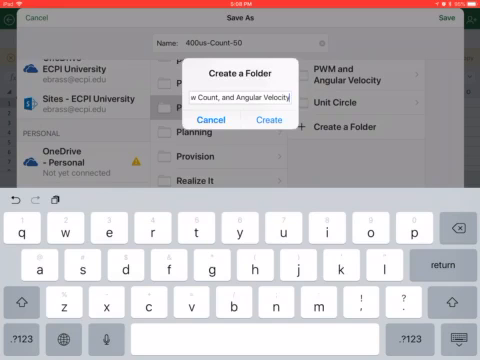
click(221, 121)
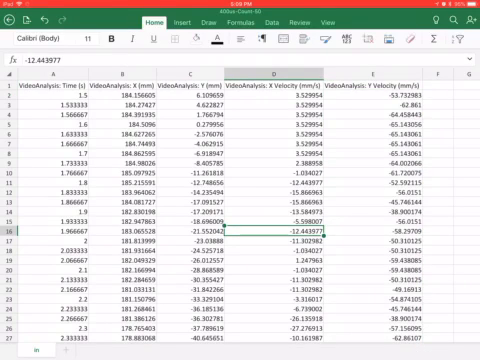
Leave Excel for Paper by FiftyThree and open a blank journal page.
key(home)
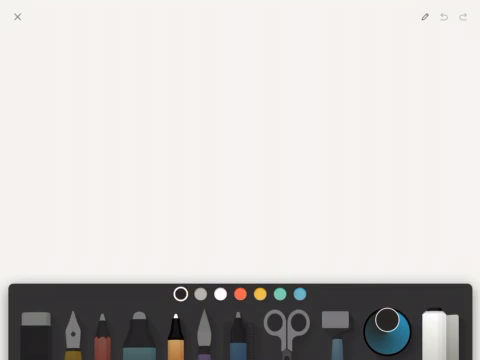
Sketch a wedge with radii r, angle θ and arc s, and write s = rθ.
drag(72, 187, 222, 67)
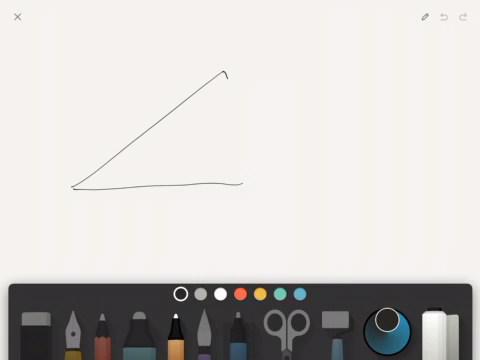
drag(222, 68, 255, 185)
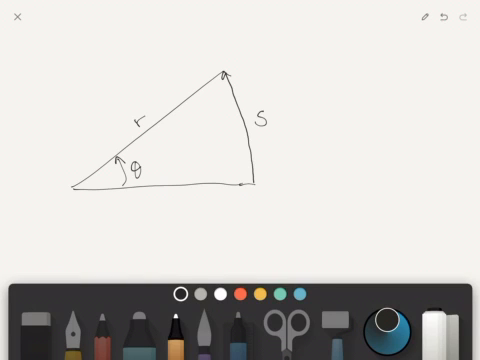
text(=rθ)
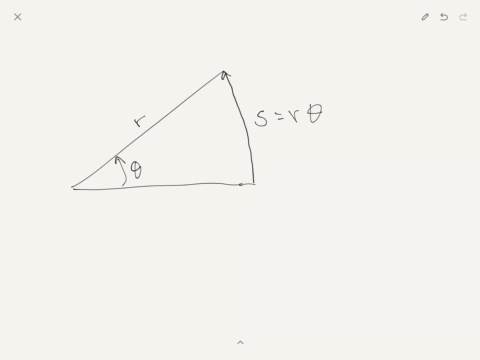
Close the diagram page and add a new journal page, starting a small Δ.
click(16, 20)
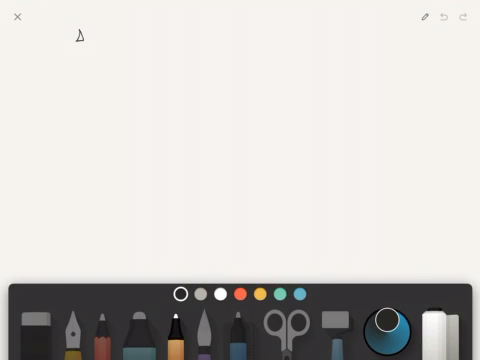
Handwrite Δs/Δt = rΔθ/Δt and V_T = rω ⇒ ω = V_T/r, then begin V_T =.
drag(78, 38, 78, 70)
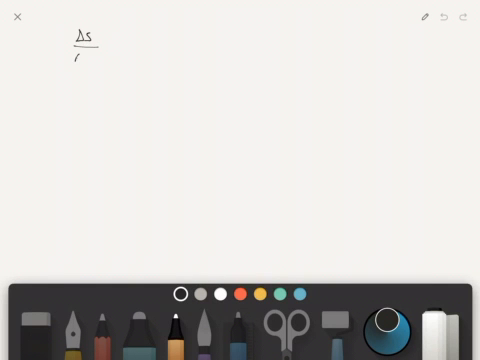
drag(85, 55, 130, 50)
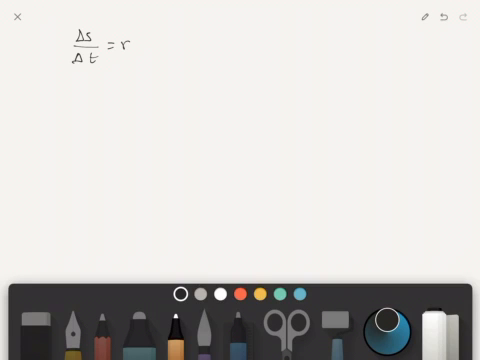
text(Δθ/Δt)
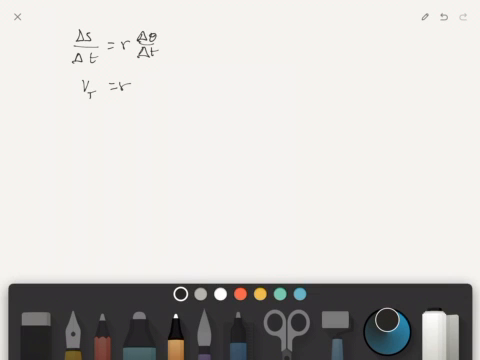
text(ω ⇒ l)
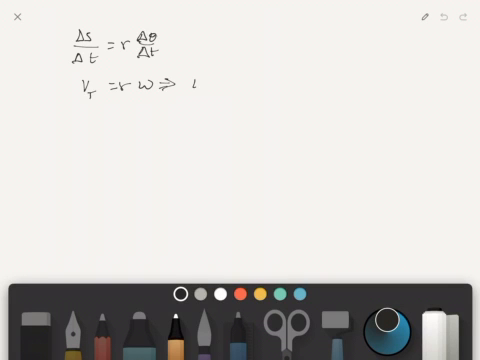
text(ω =)
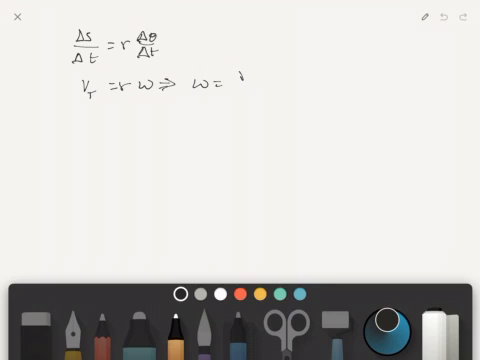
drag(232, 85, 240, 100)
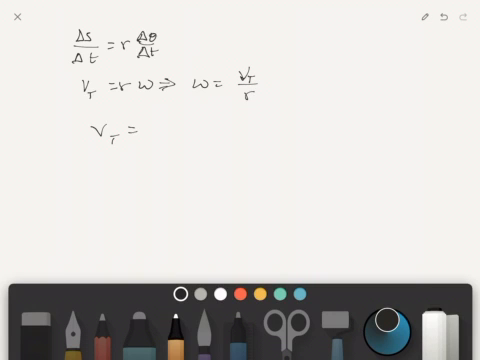
Draw V_T and V_x vectors at S_f on the diagram, then write V_T = √(Vx²+Vy²).
click(16, 18)
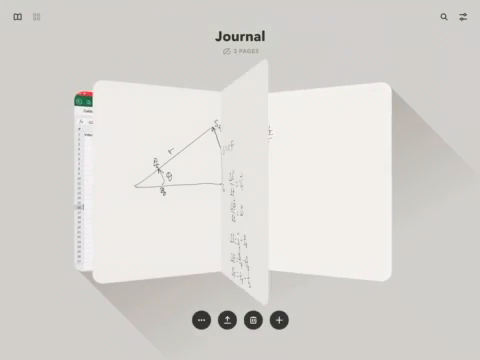
click(235, 185)
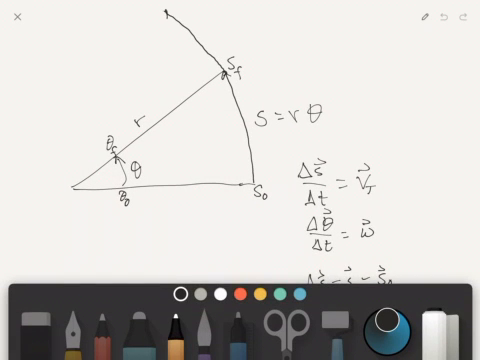
text(V_T)
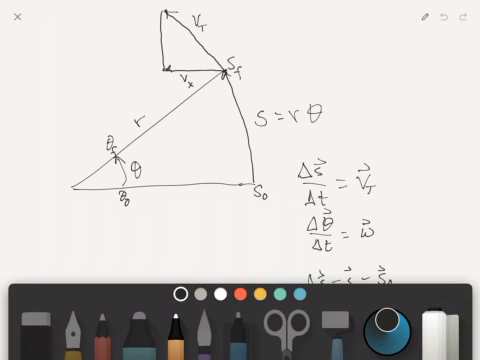
click(140, 38)
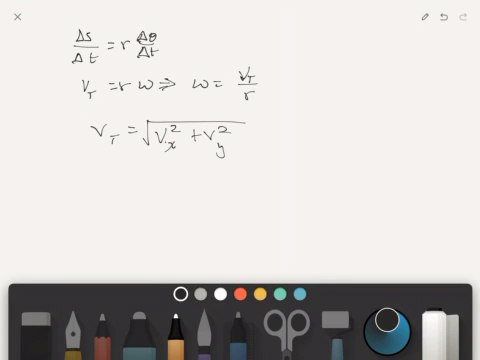
Write r = √(x²+y²) and the Angular Speed ω formula, then return to the journal overview.
text(r = √x)
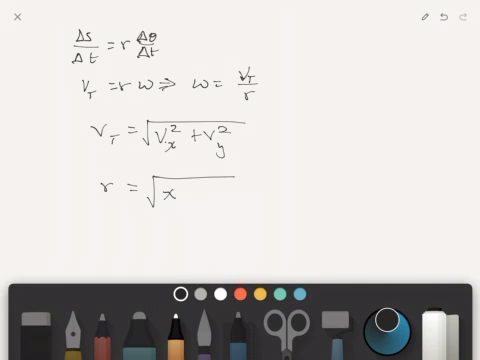
text(²+)
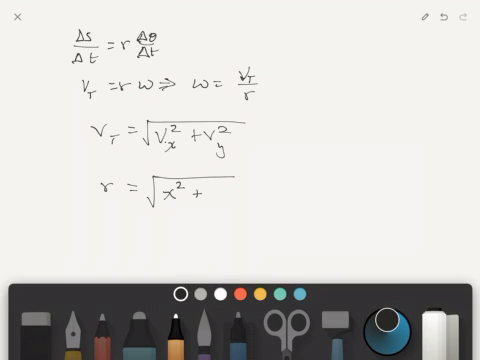
text(y^2)
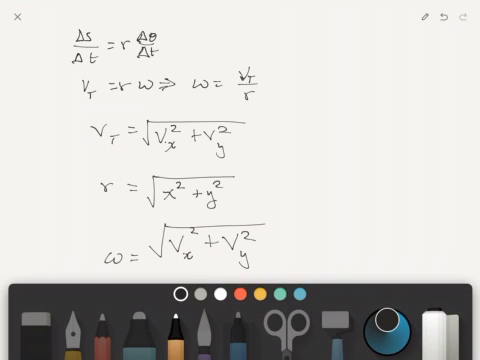
click(14, 18)
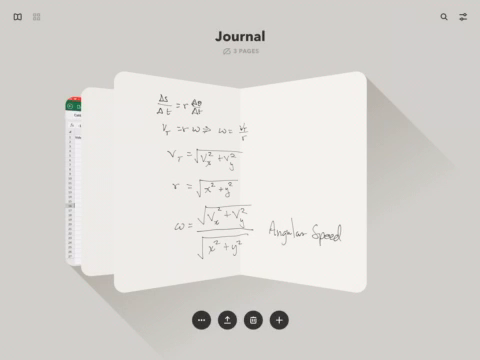